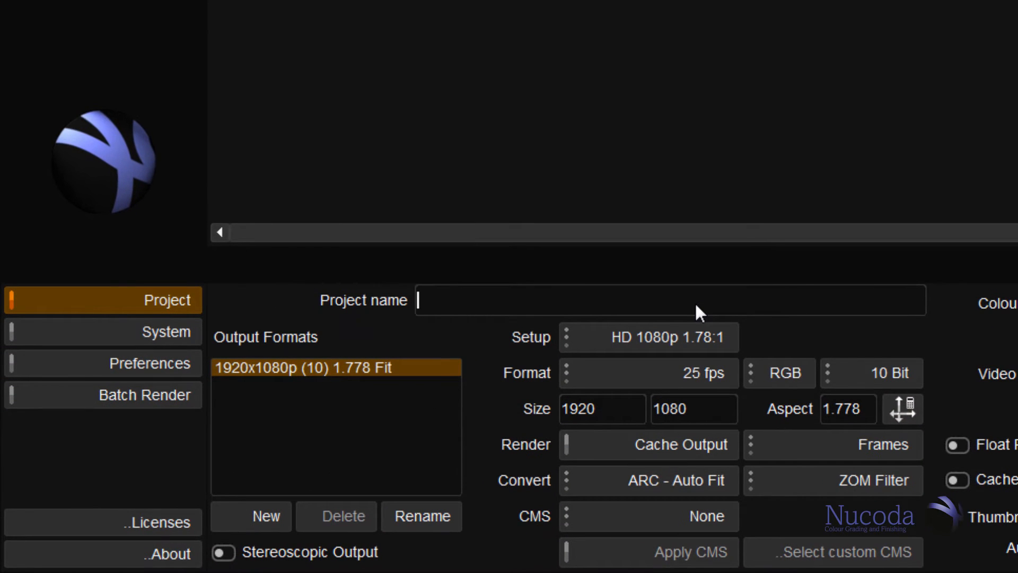
# Enter 'Aces project' as the new project's name
pyautogui.write('Aces proje')
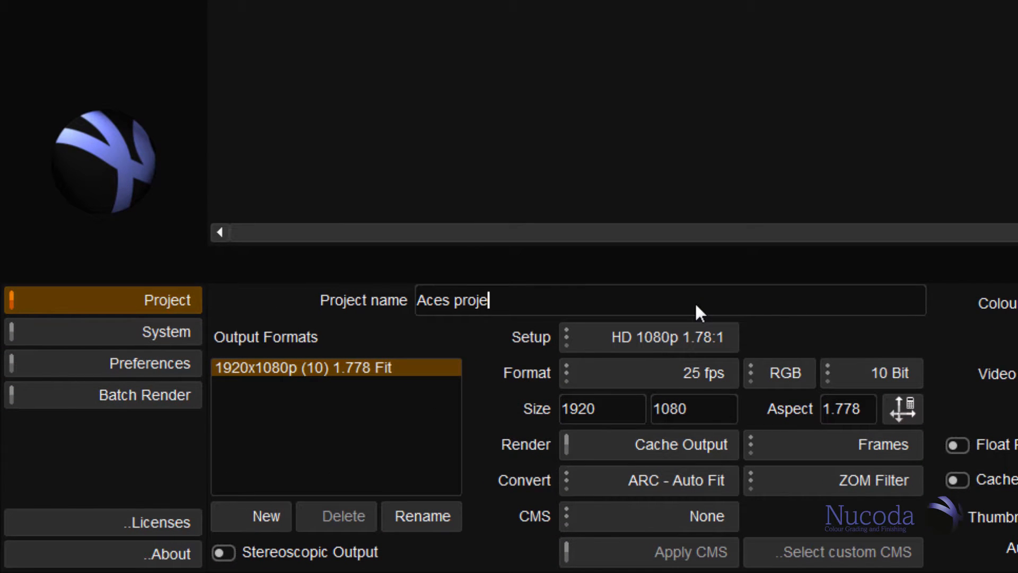
pyautogui.write('ct')
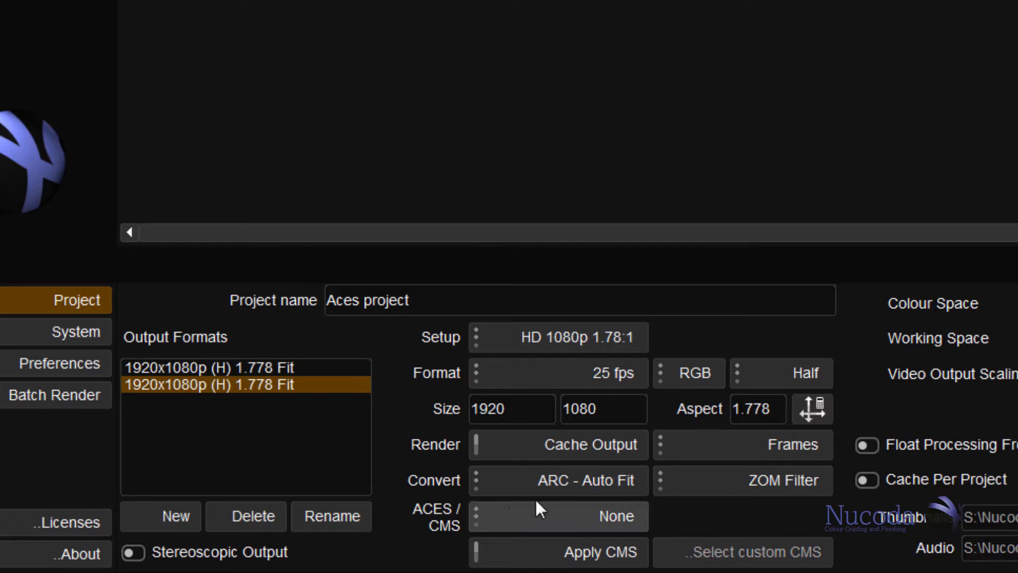
# Add a third 1920x1080 half-float output format using Nucoda ACES OT with Rec.709-Clip
pyautogui.click(174, 516)
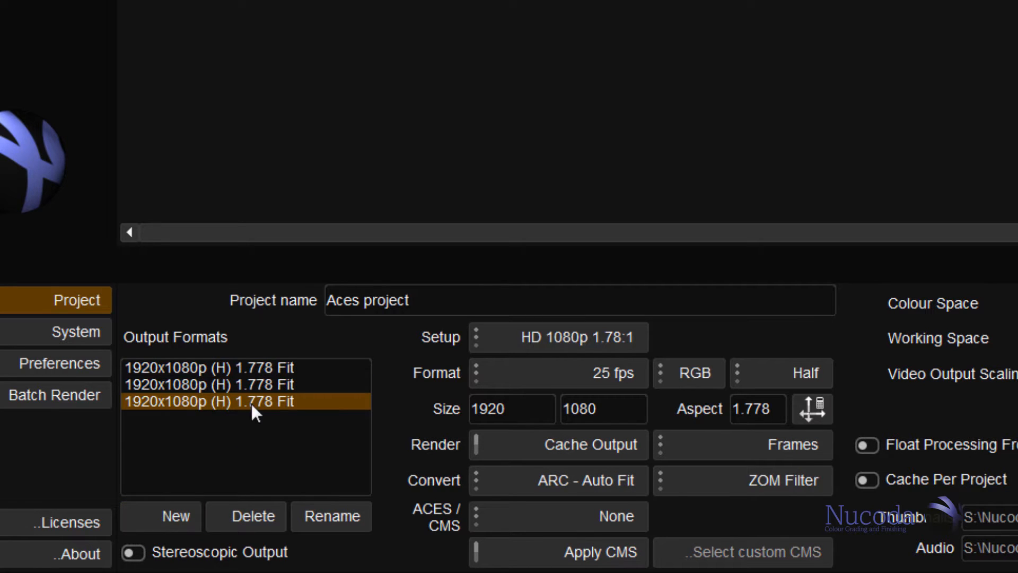
pyautogui.click(208, 366)
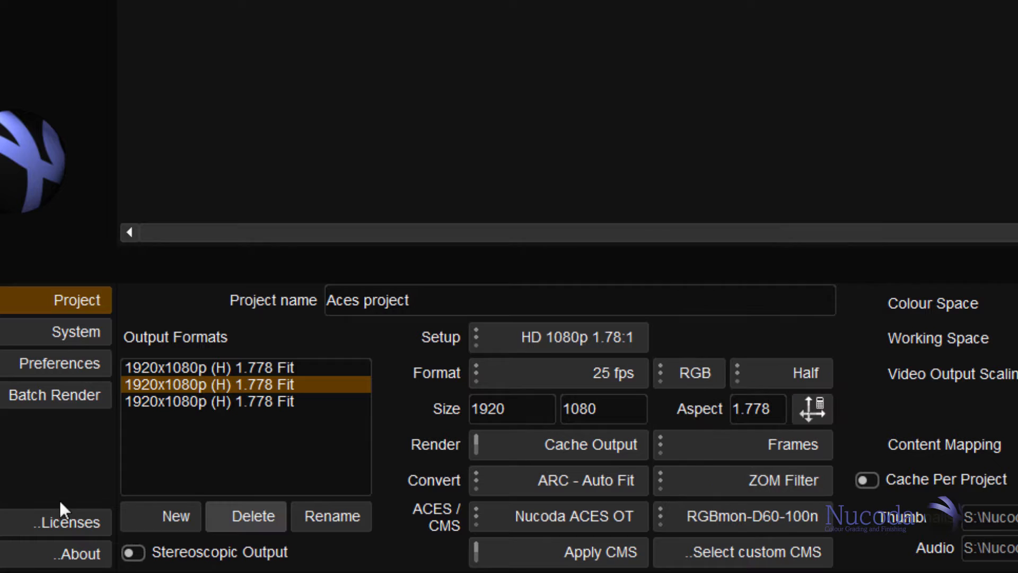
pyautogui.click(208, 401)
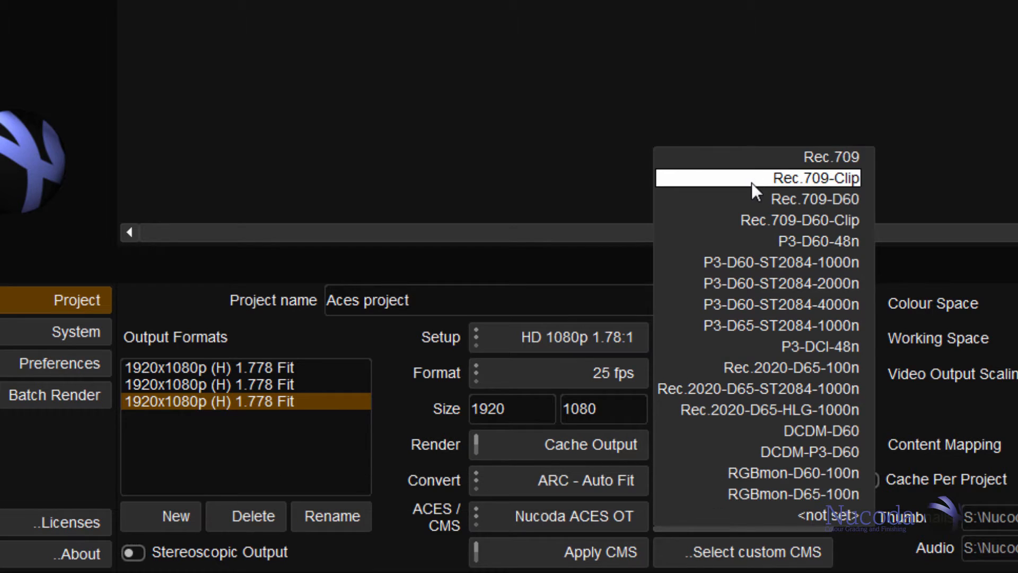
pyautogui.click(817, 178)
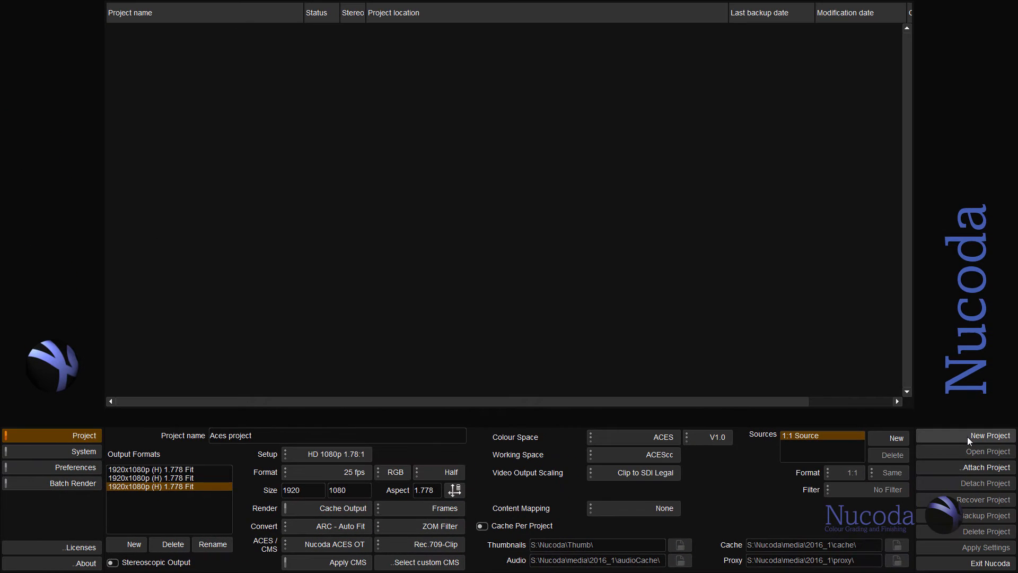
# Create the project and load 001.content, bringing three clips into the library
pyautogui.click(990, 435)
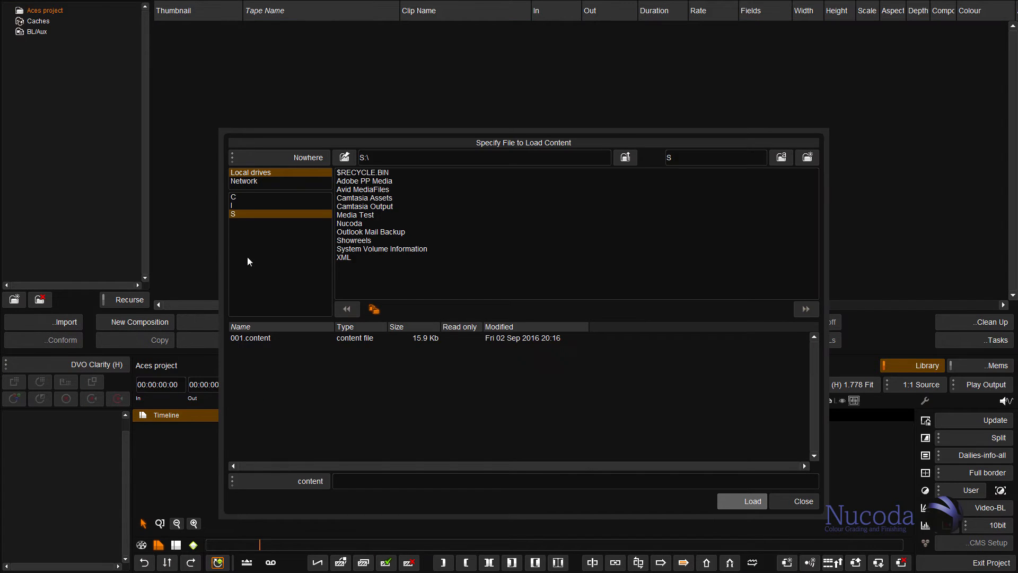
pyautogui.click(251, 338)
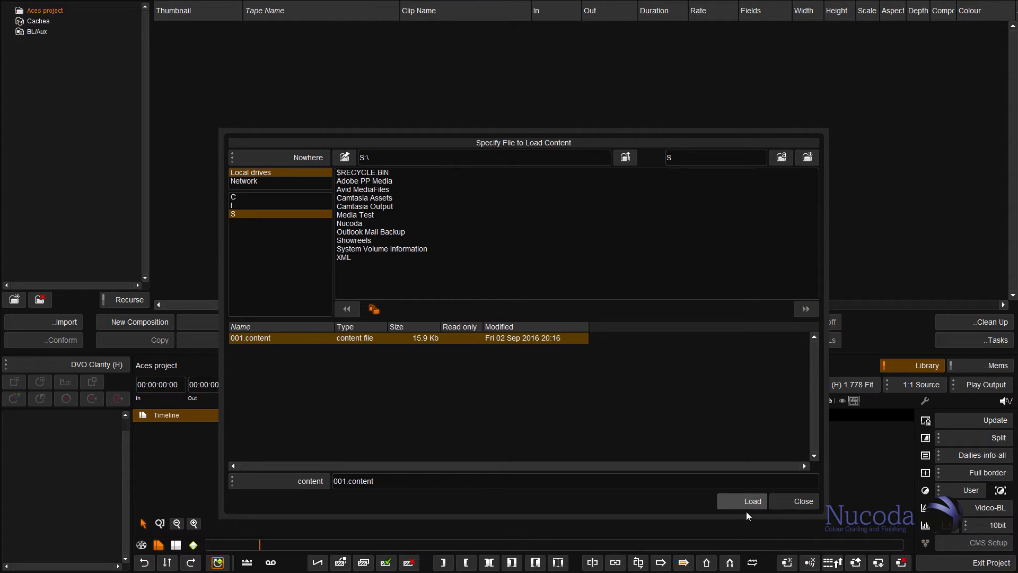
pyautogui.click(752, 501)
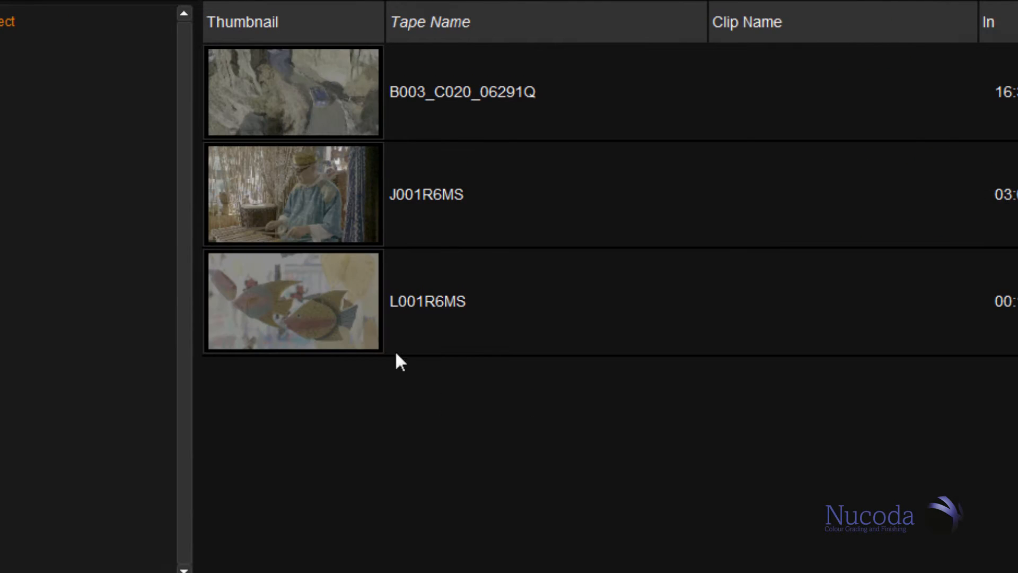
pyautogui.click(293, 90)
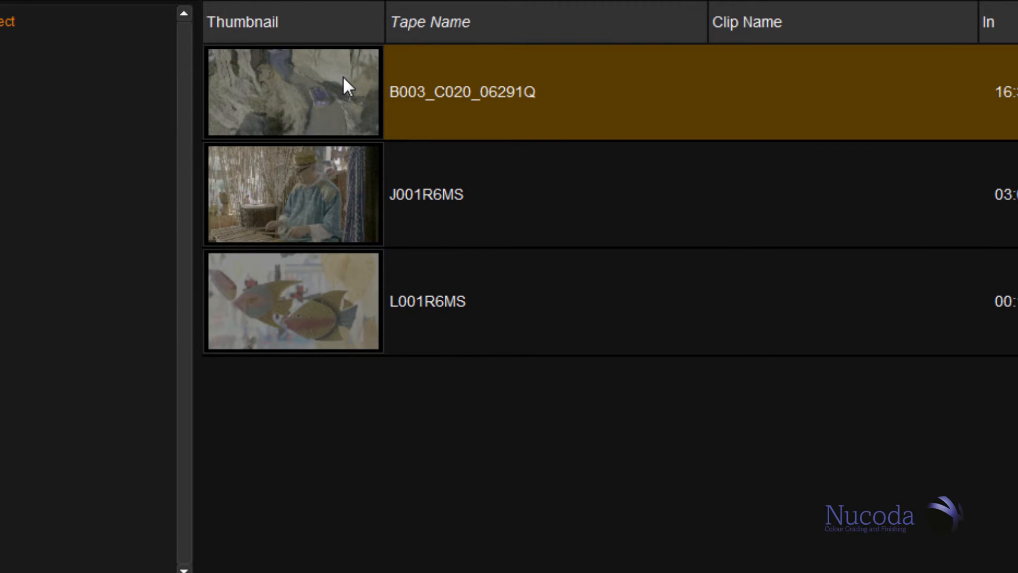
pyautogui.click(454, 195)
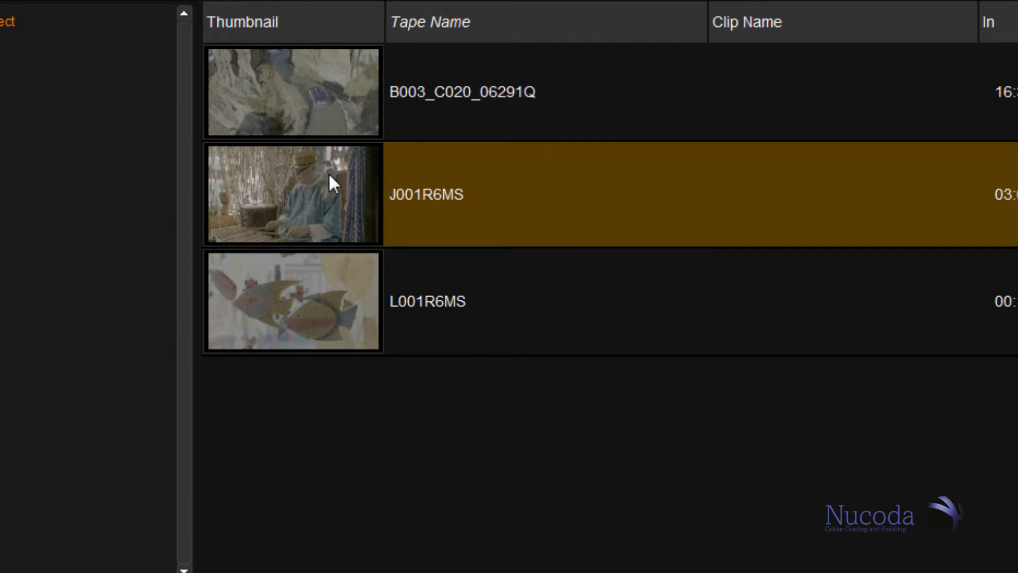
pyautogui.moveTo(324, 237)
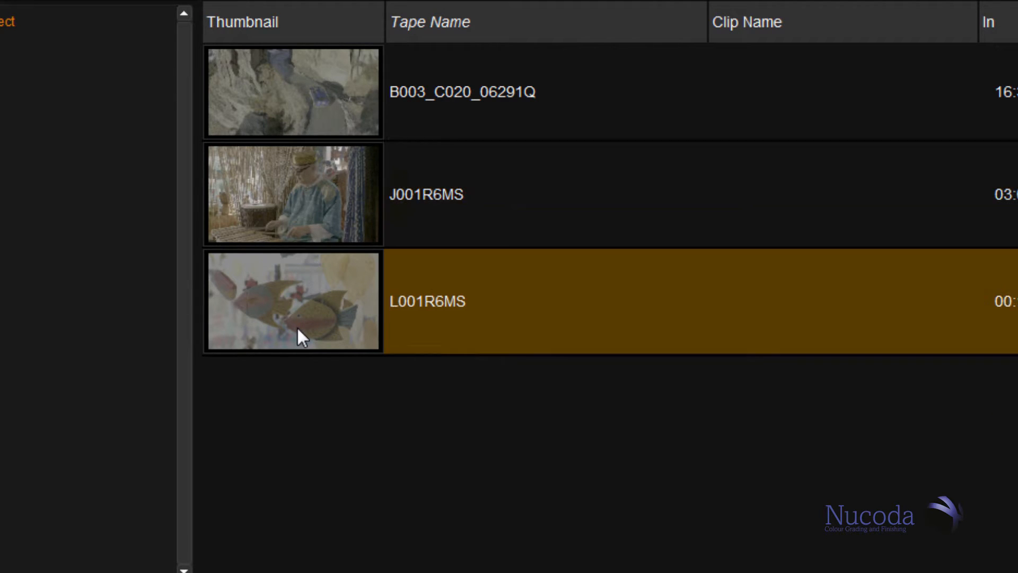
pyautogui.moveTo(349, 448)
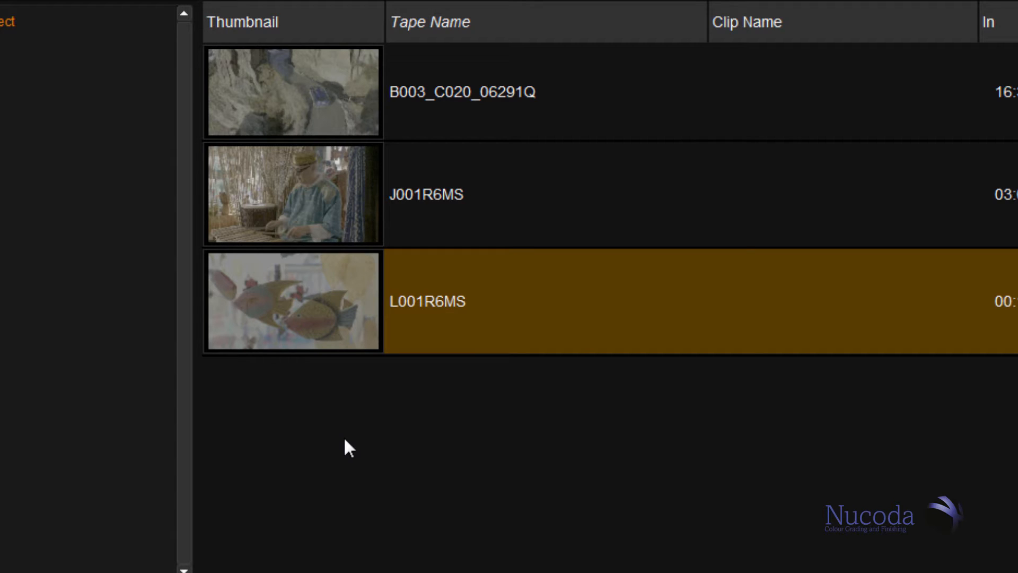
pyautogui.moveTo(331, 474)
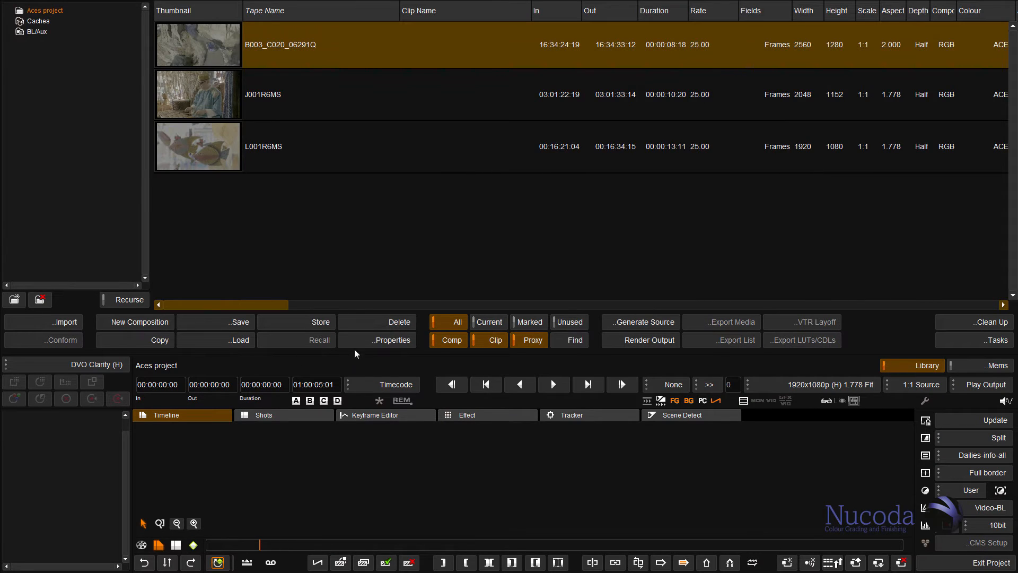
pyautogui.click(392, 340)
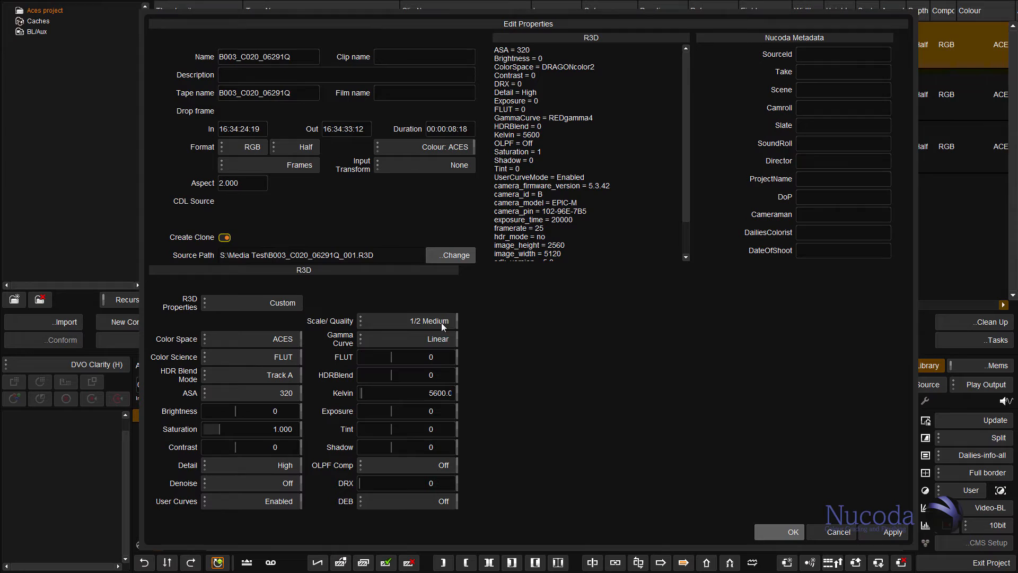
pyautogui.moveTo(247, 260)
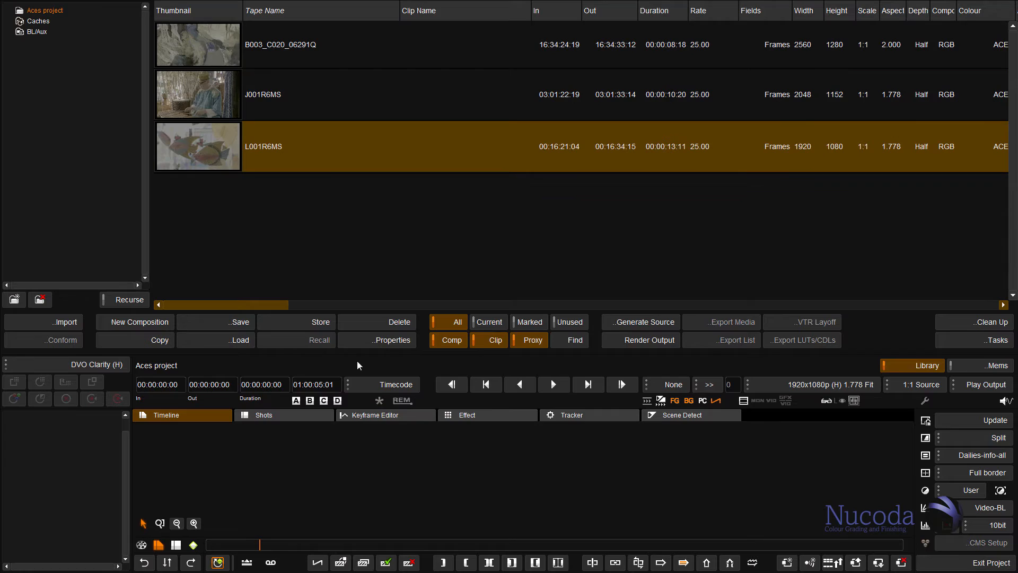
pyautogui.click(391, 339)
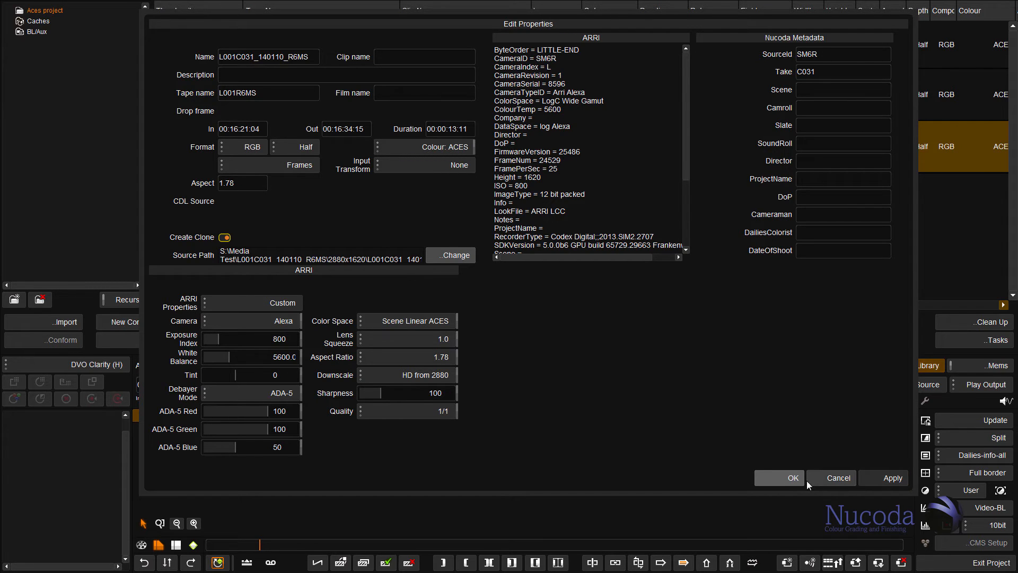
pyautogui.click(790, 477)
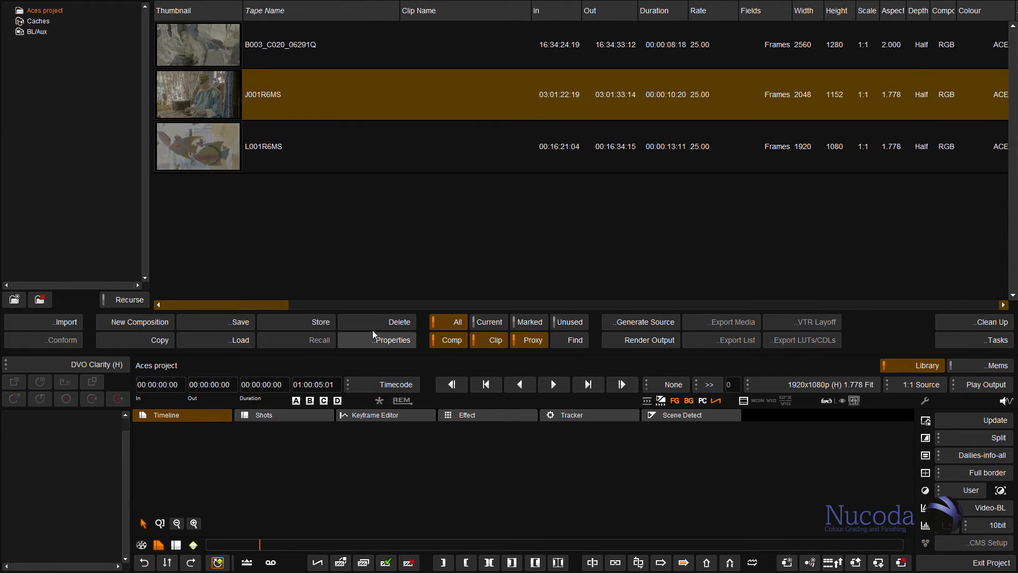
pyautogui.click(396, 339)
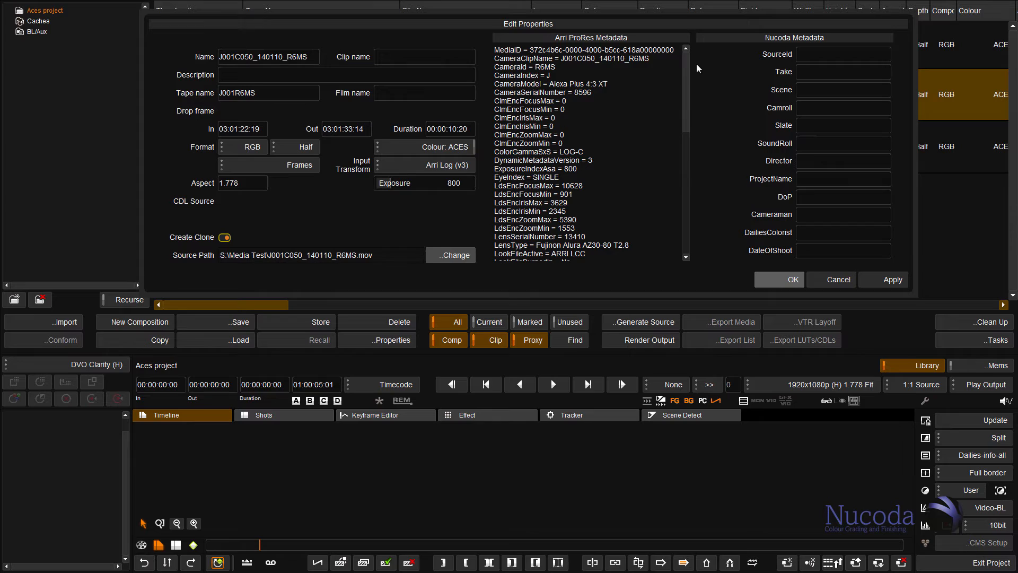
pyautogui.scroll(-3)
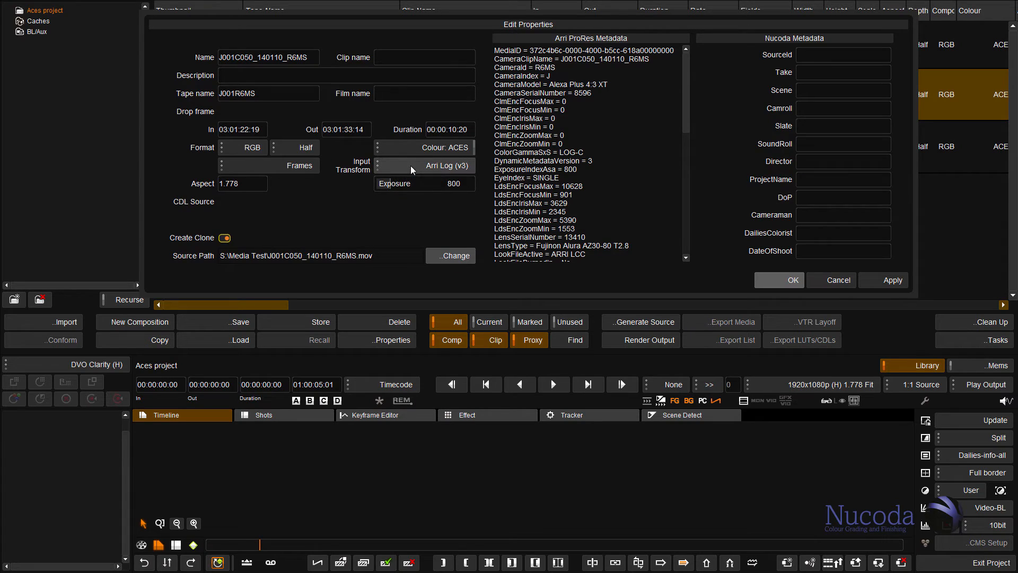
pyautogui.click(425, 165)
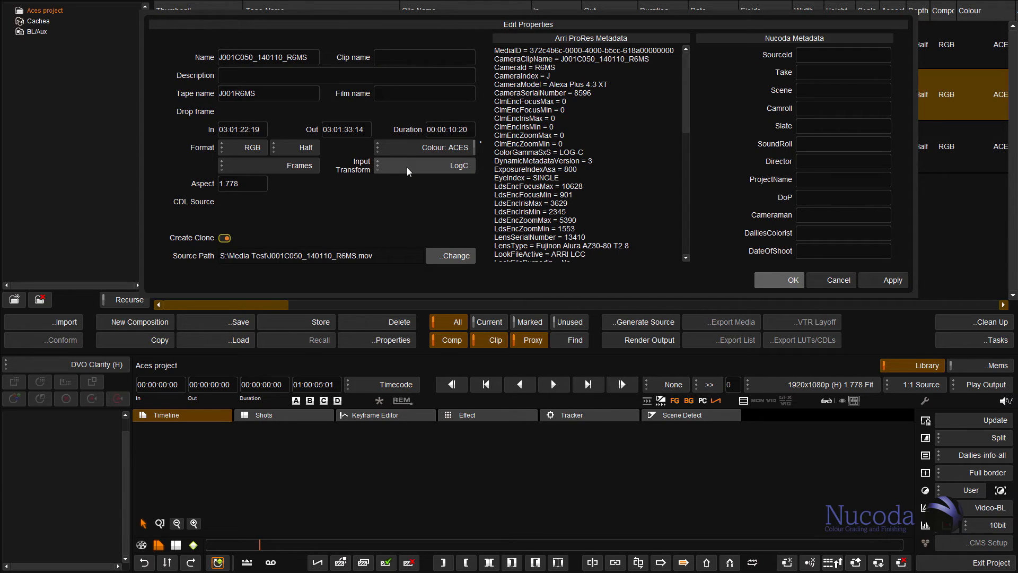
pyautogui.click(425, 165)
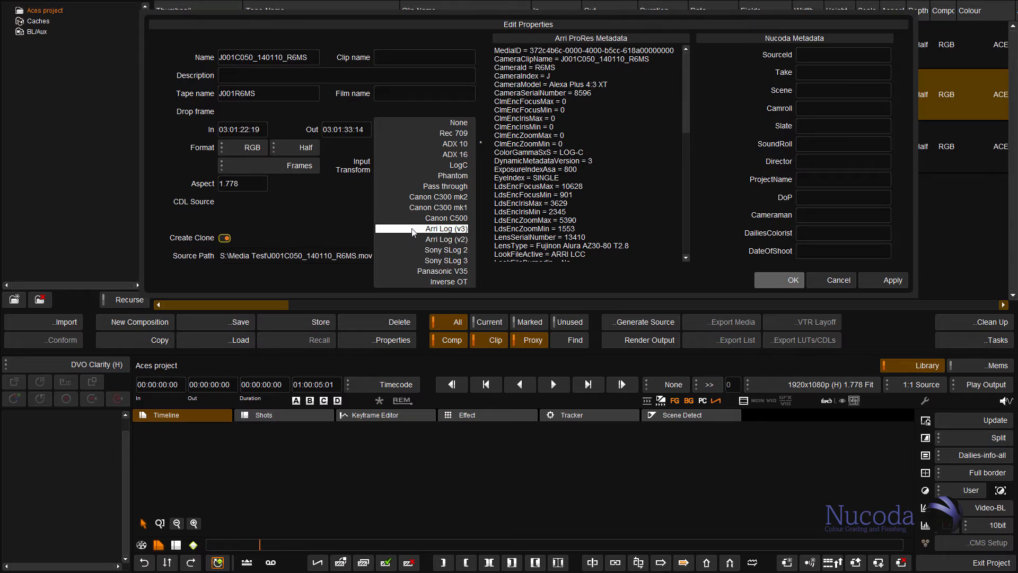
pyautogui.click(443, 229)
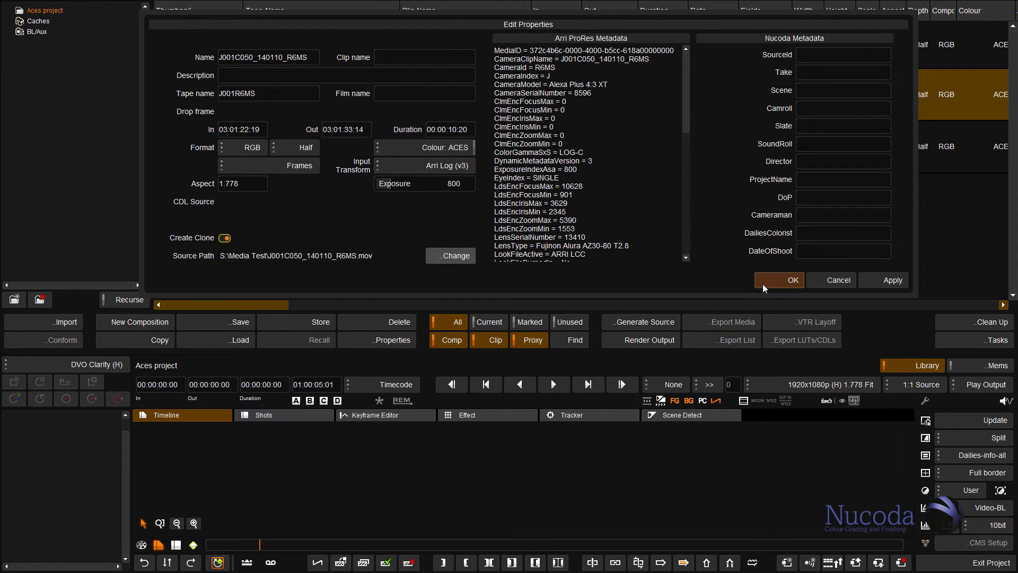
pyautogui.click(779, 280)
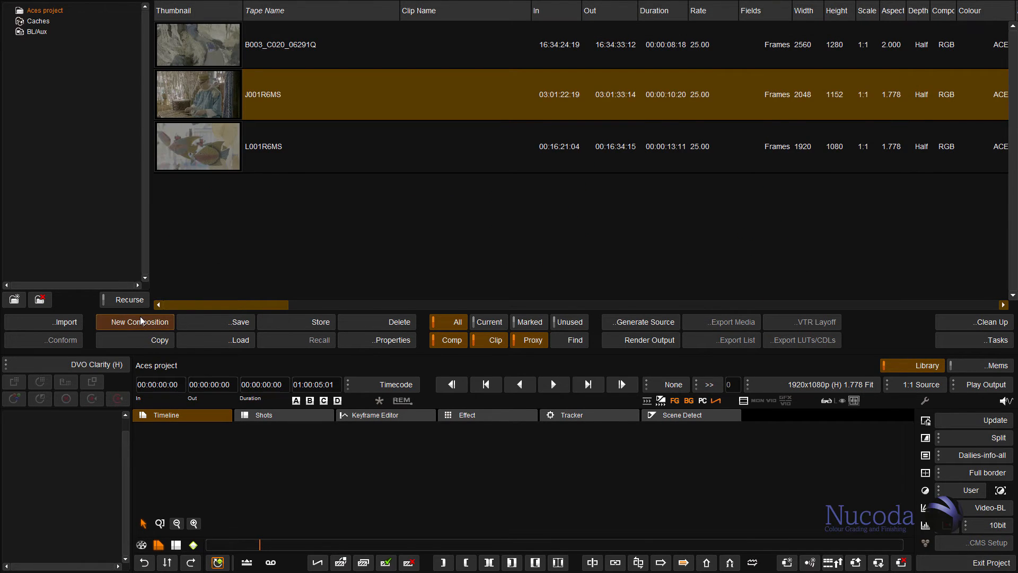
# Start a new untitled composition from the library toolbar
pyautogui.click(135, 322)
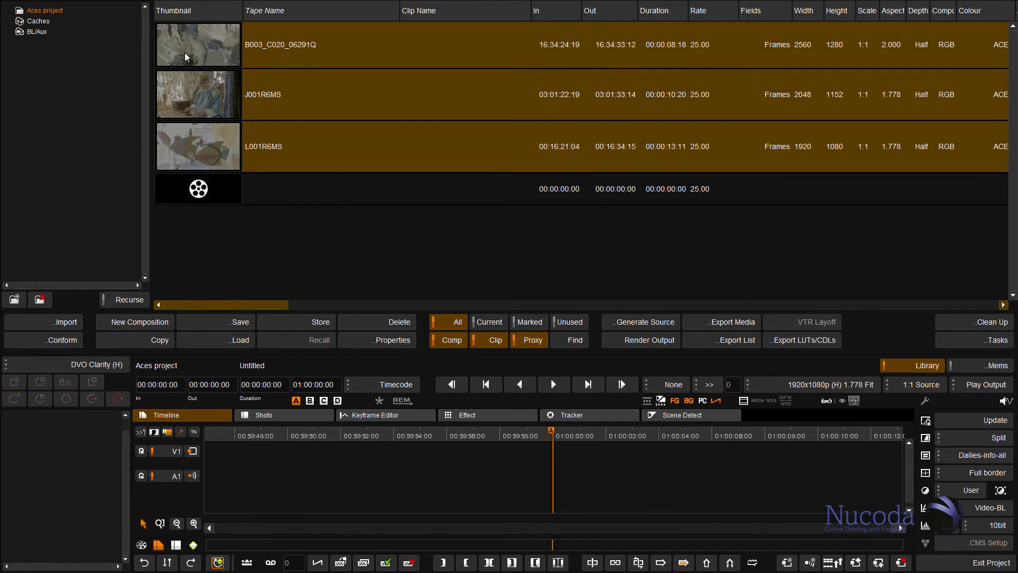
pyautogui.moveTo(454, 495)
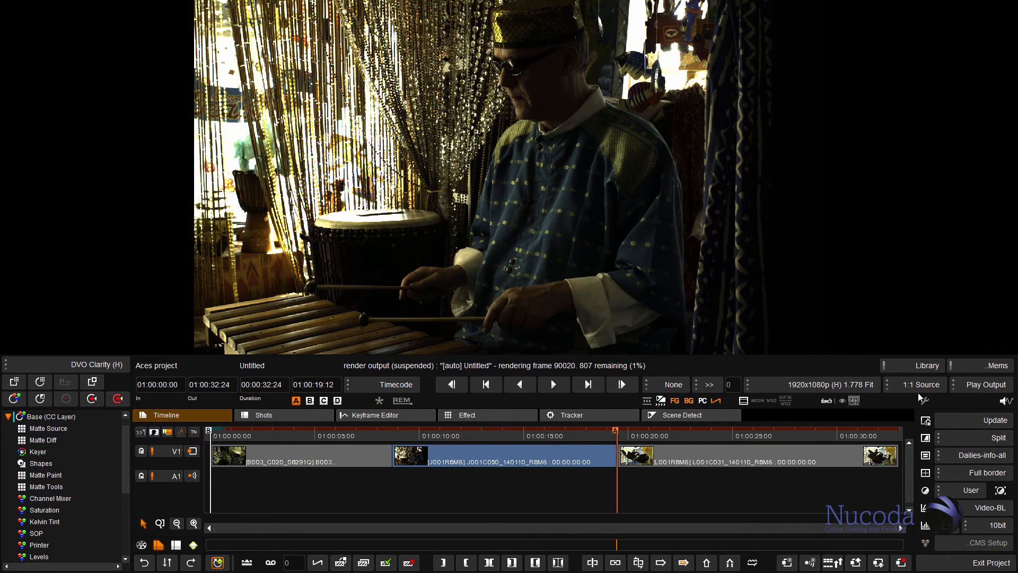
pyautogui.click(740, 436)
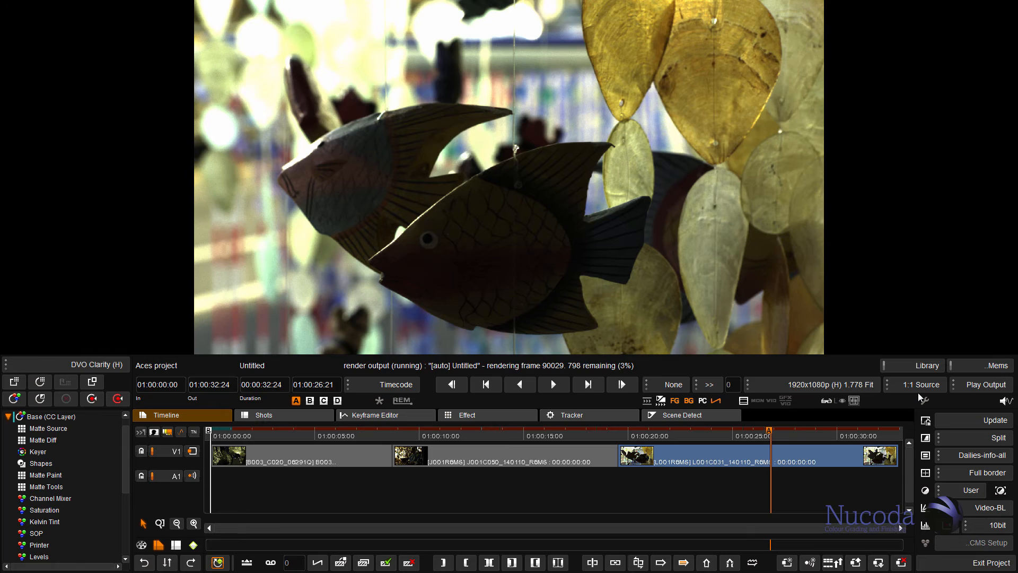
pyautogui.click(810, 384)
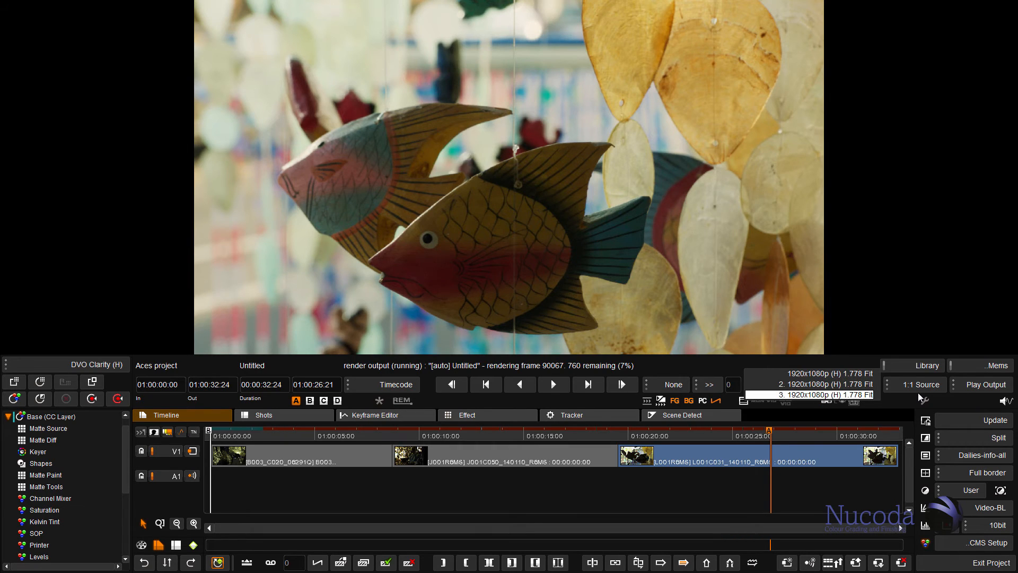
pyautogui.click(822, 384)
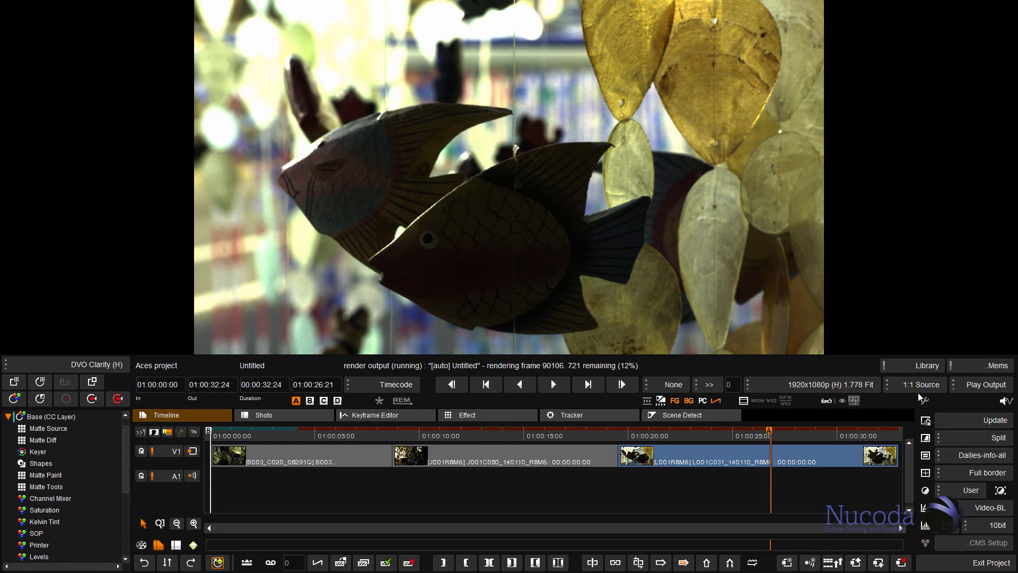
pyautogui.click(928, 366)
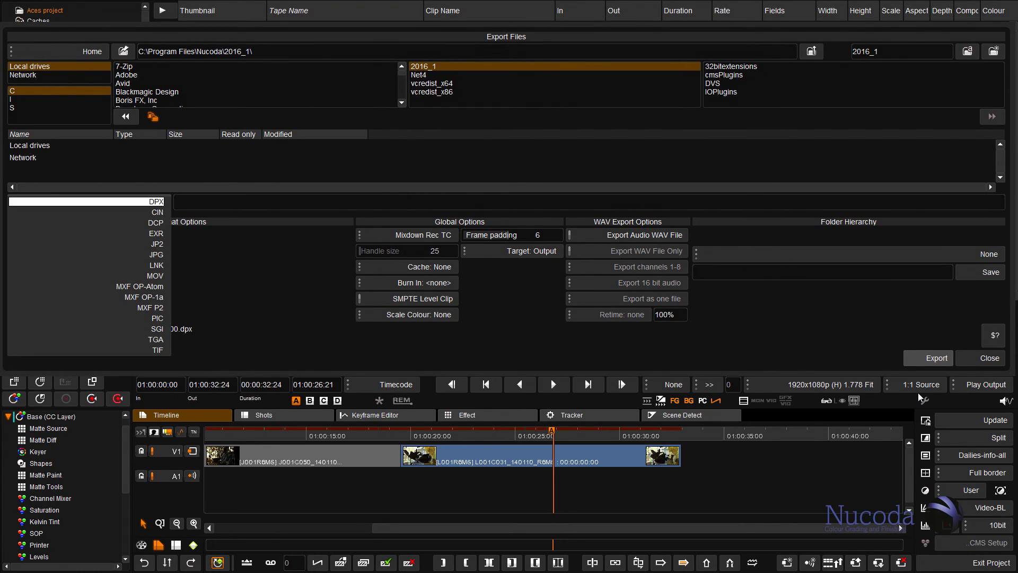
# Choose EXR as the export file format, enabling SMPTE 2065 ACES
pyautogui.click(156, 233)
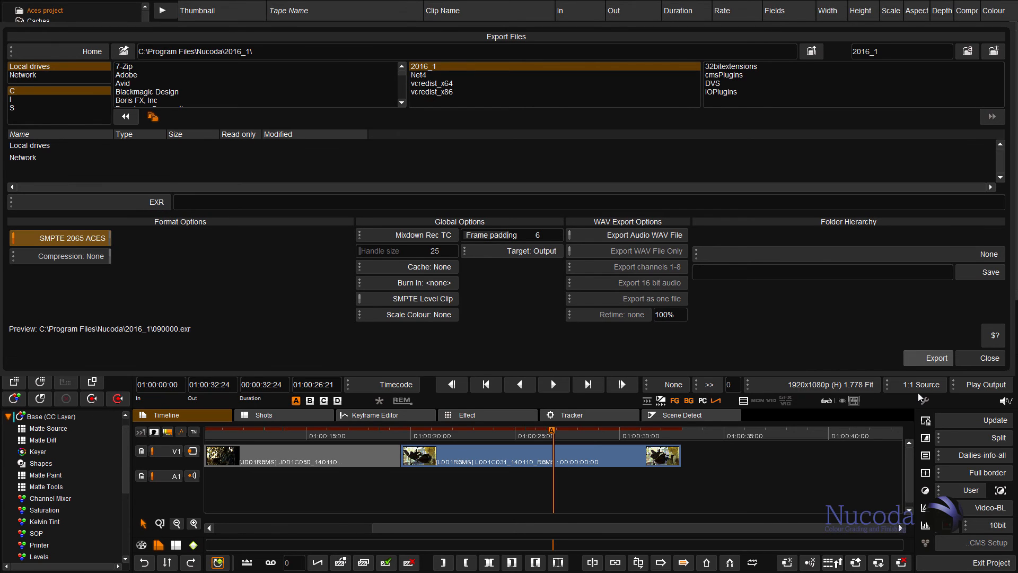